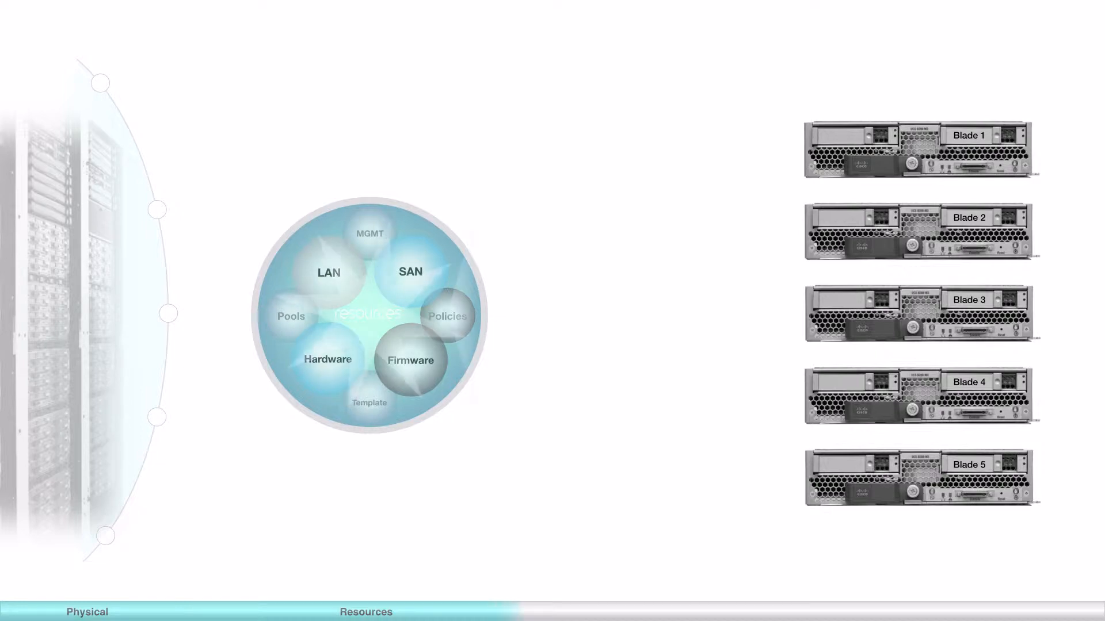
{"action": "left_click", "coordinate": [605, 612]}
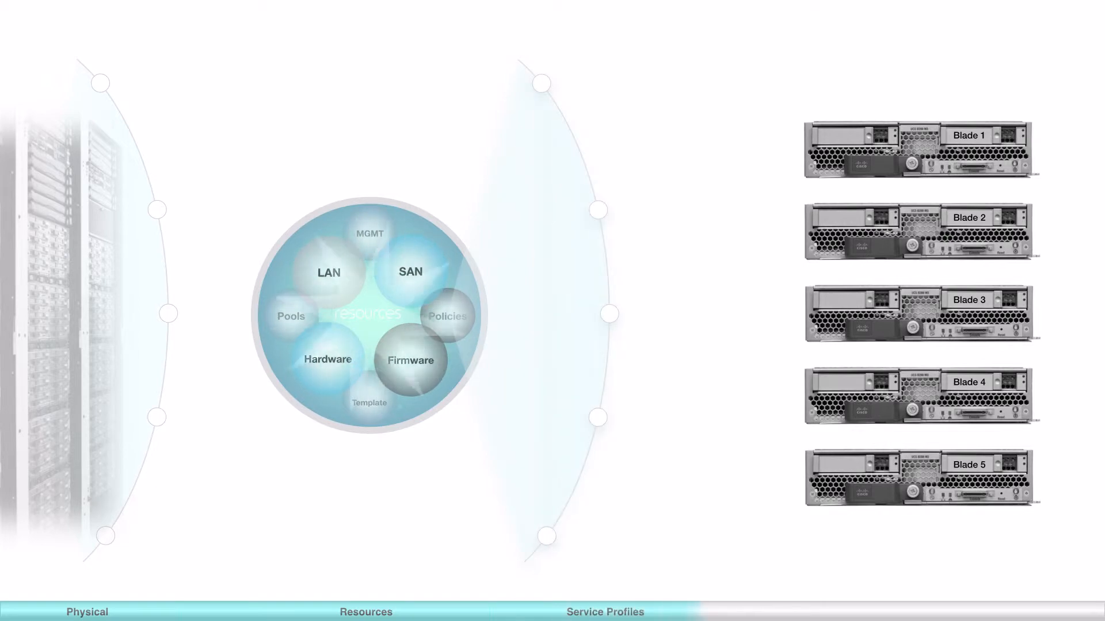